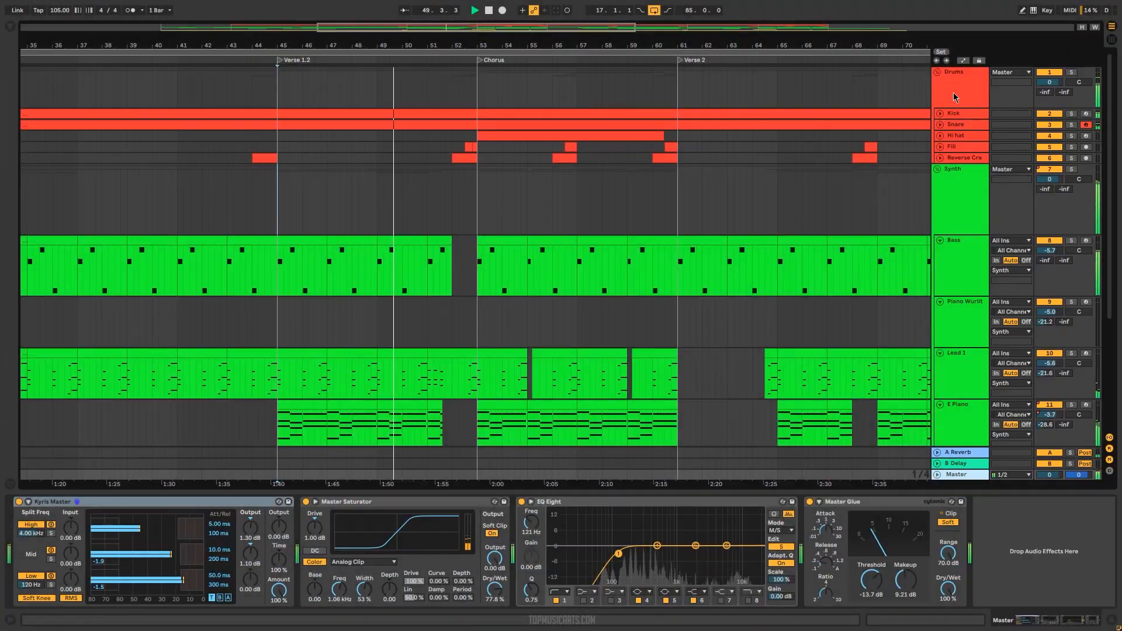
Step: Select the Kick track to view its Simpler, then the Fill track's Phaser device
click(954, 112)
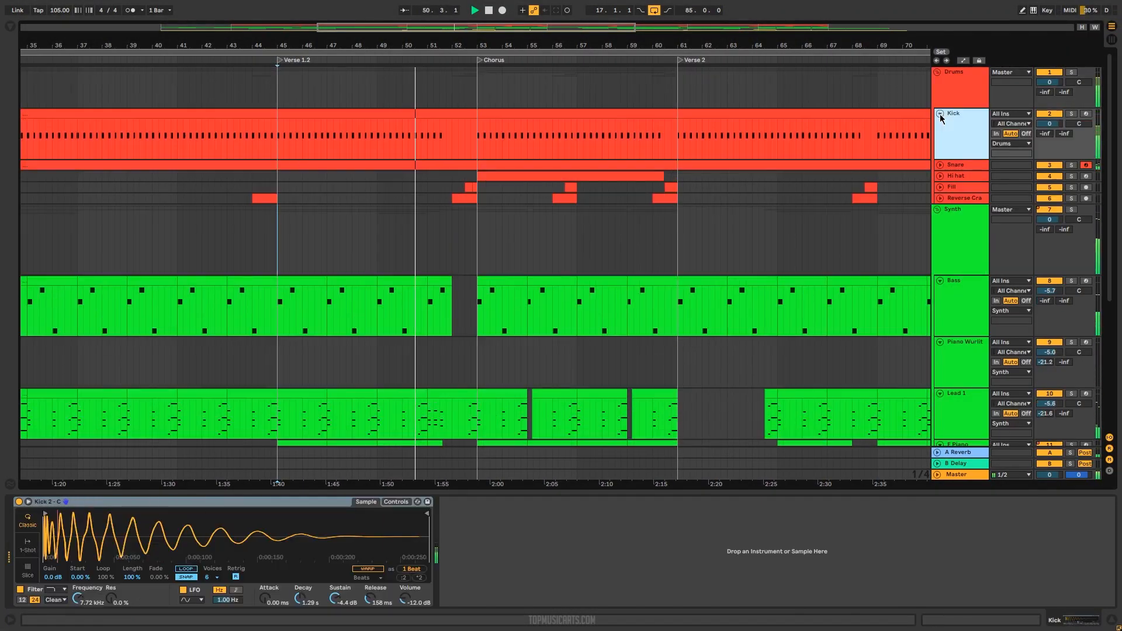
click(954, 165)
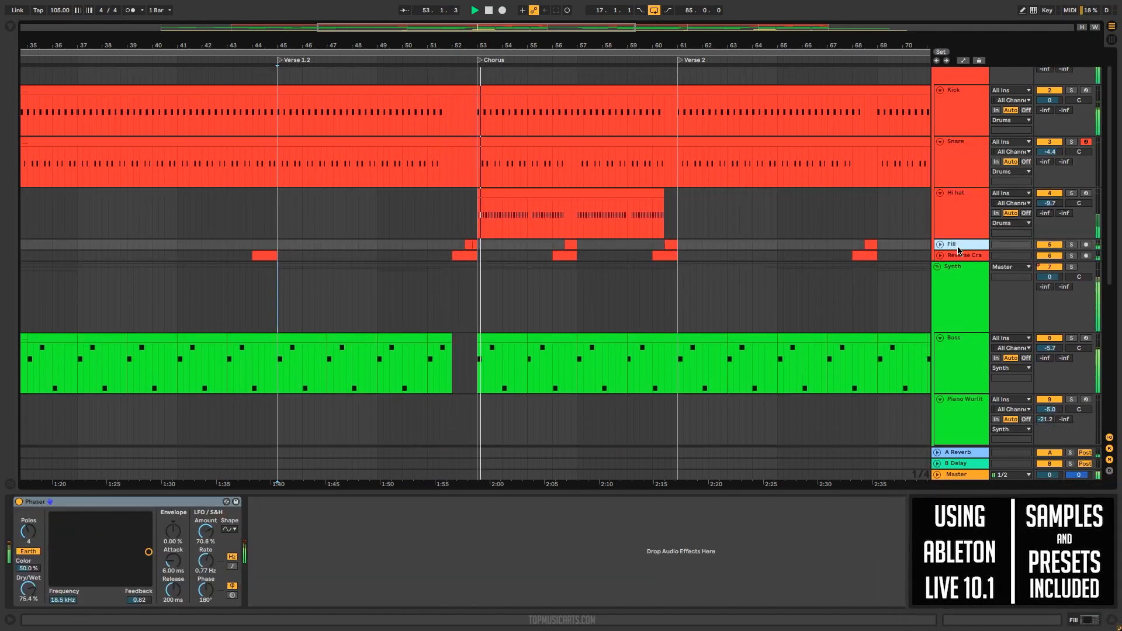
Step: Show the Synth group's Kickstart and Bass track's Serum chain, select a chorus Bass clip, scroll down
click(952, 286)
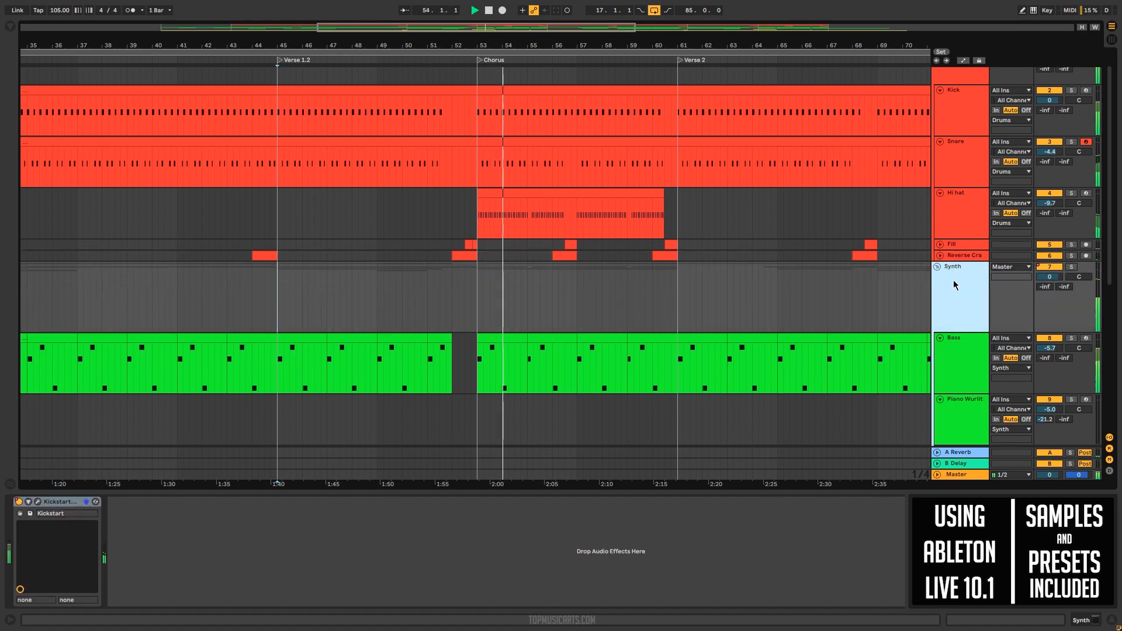
click(551, 364)
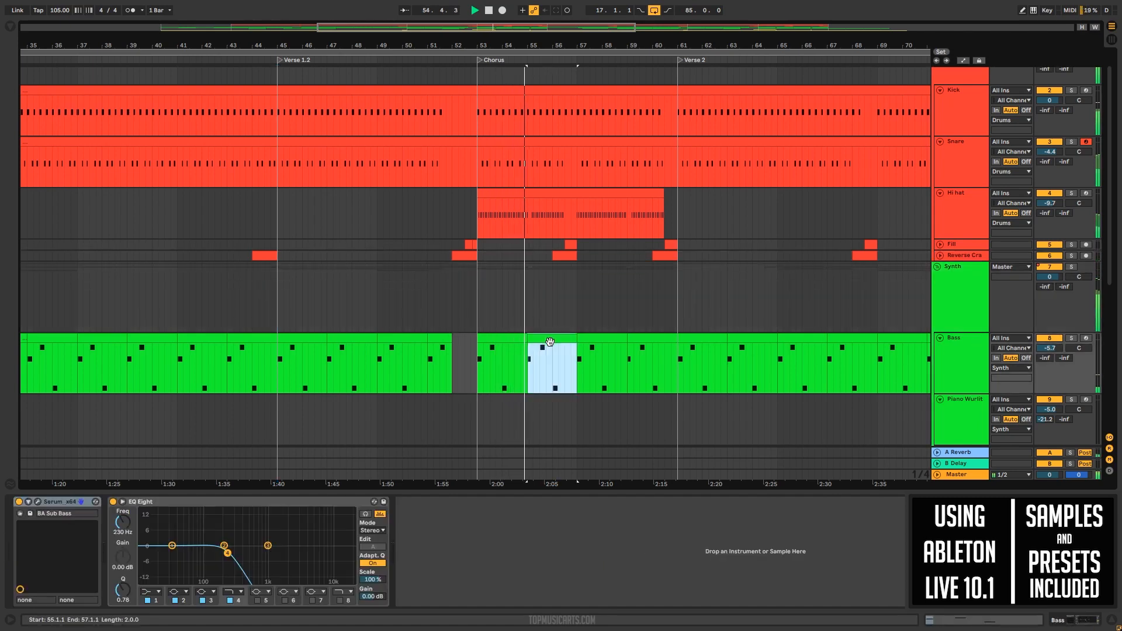
double_click(553, 364)
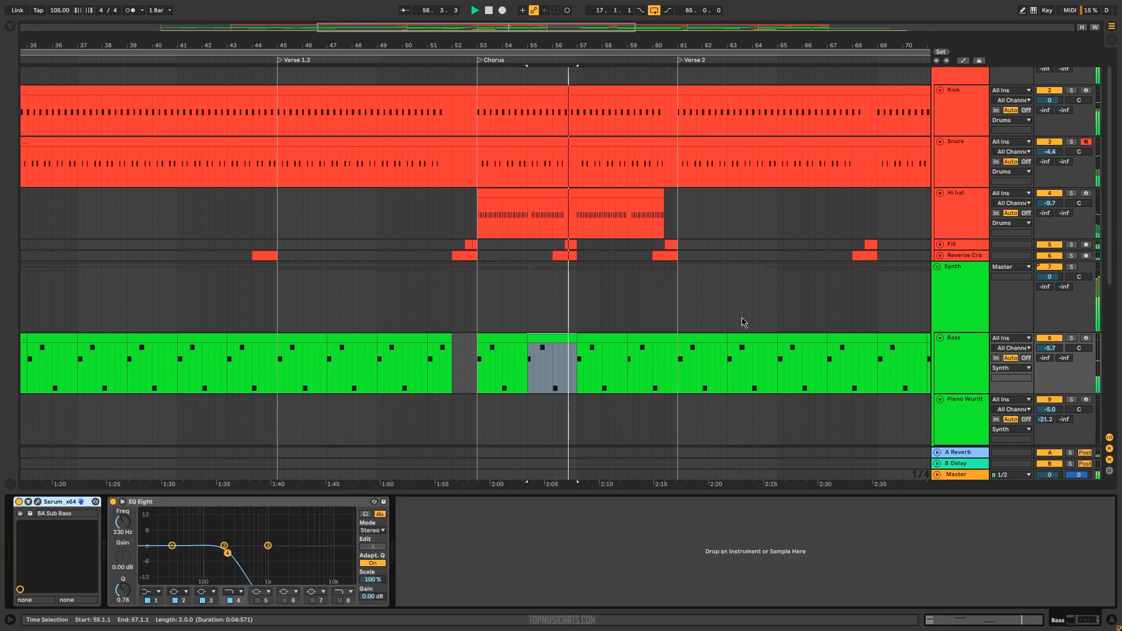
scroll(down, 3)
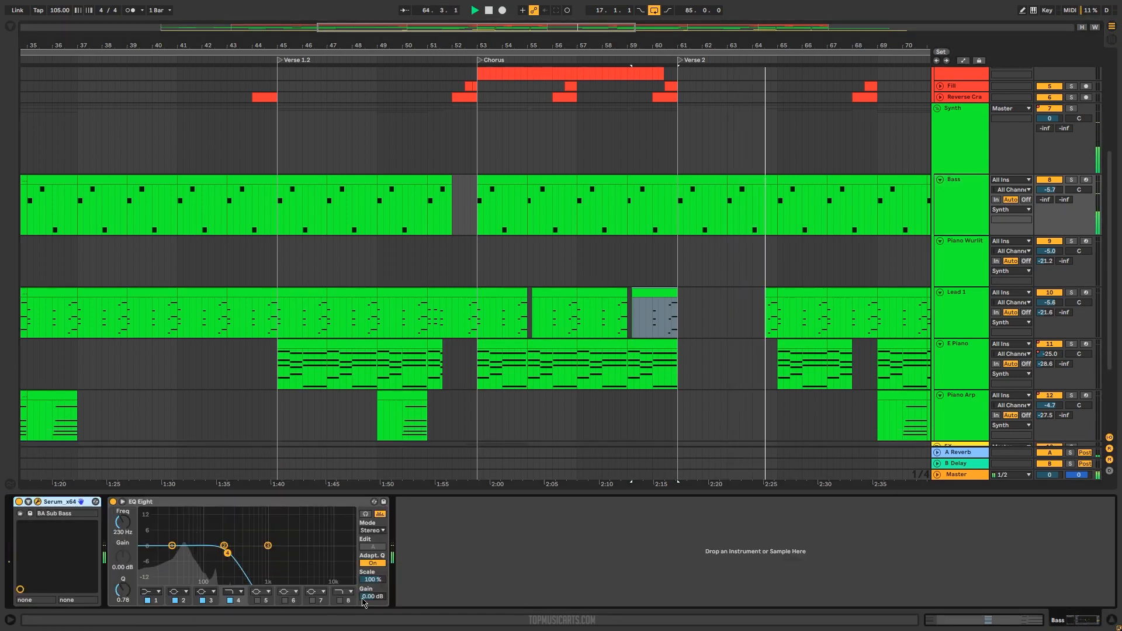
Step: Open the bass Serum synth's full plugin window, then close it
click(38, 501)
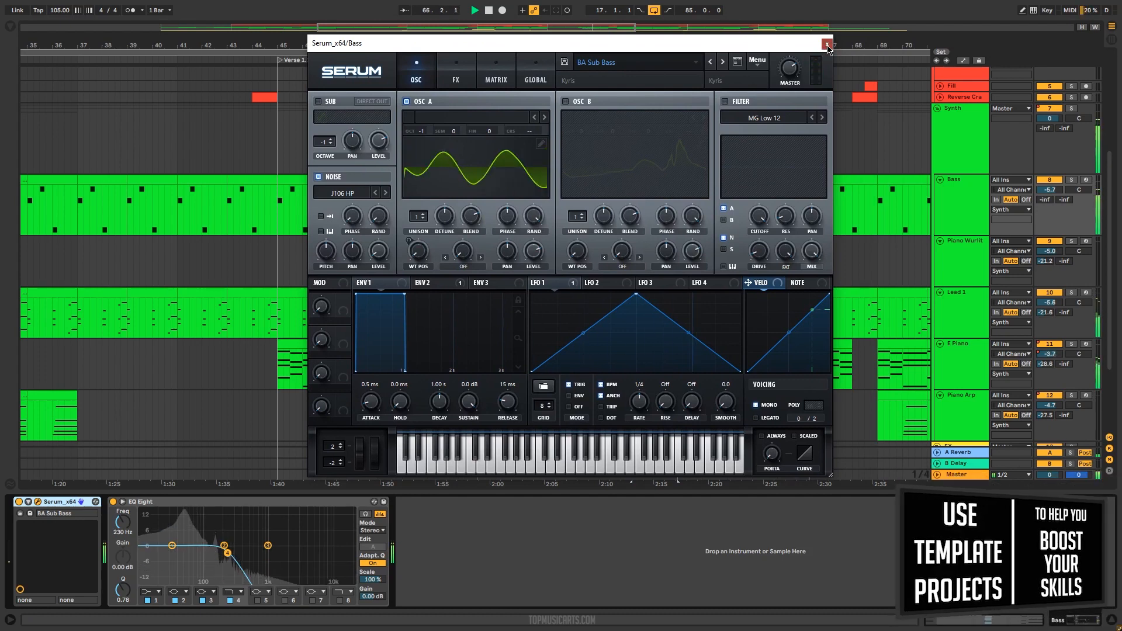
click(826, 44)
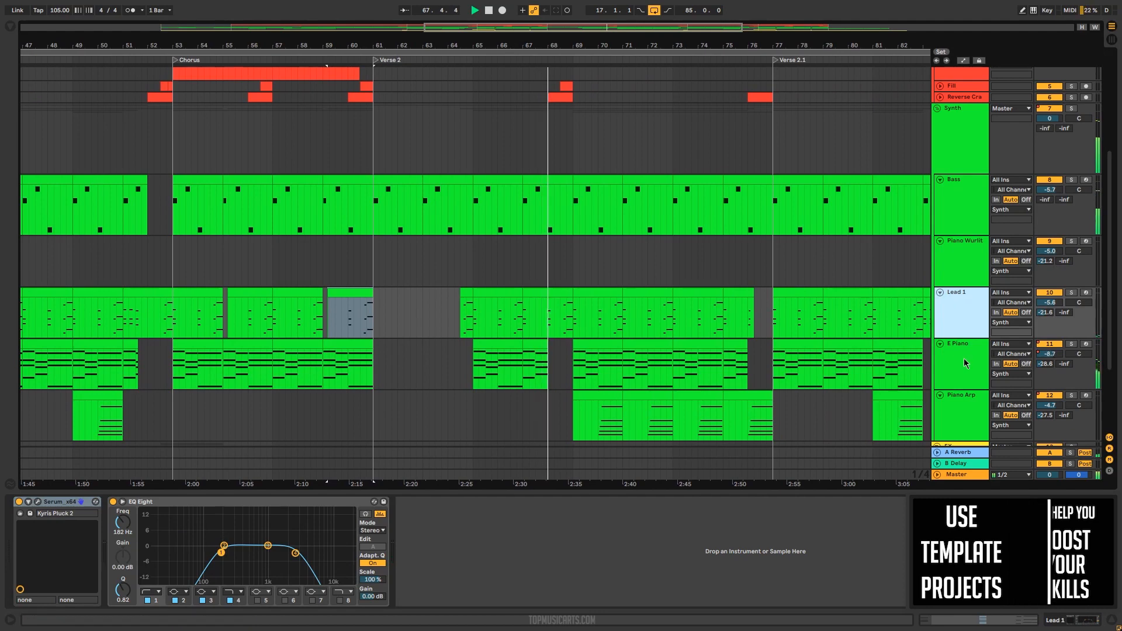
Step: View E Piano's reverb chain, then Piano Wurlit's Sylenth1, Auto Filter and EQ Eight
click(959, 350)
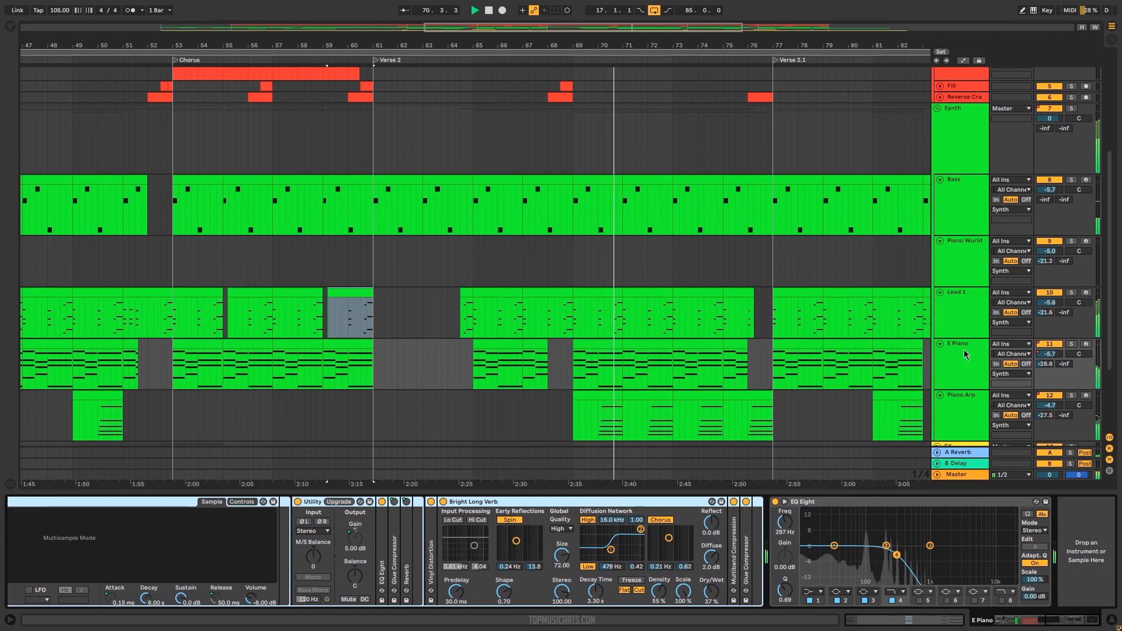
click(961, 395)
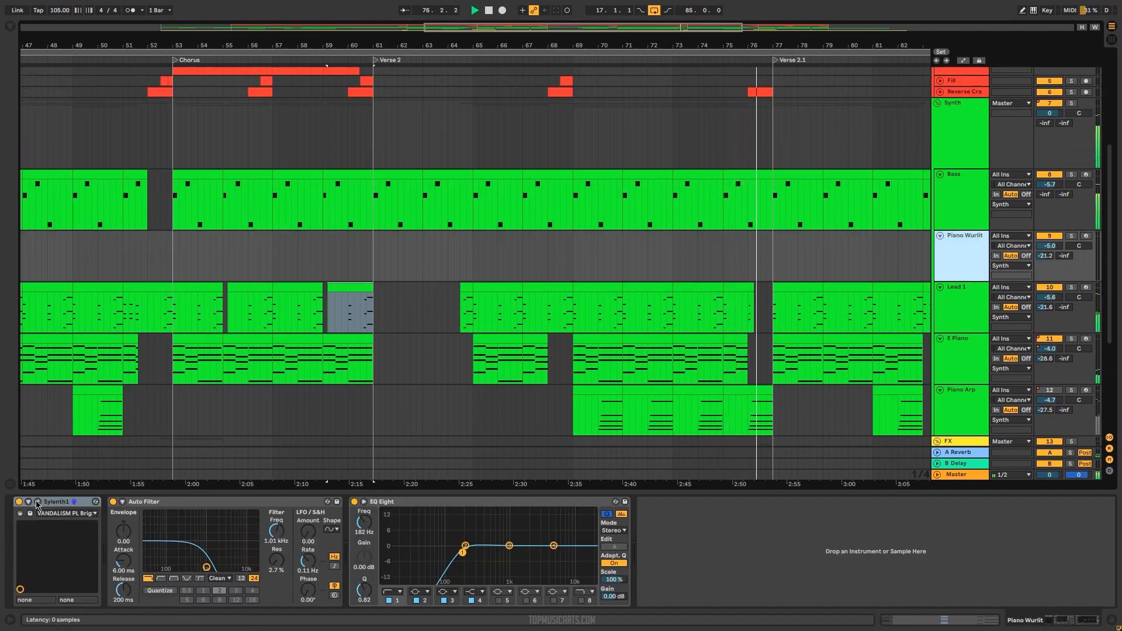
Step: Open the Piano Wurlit Sylenth1 plugin window, then close it
click(36, 501)
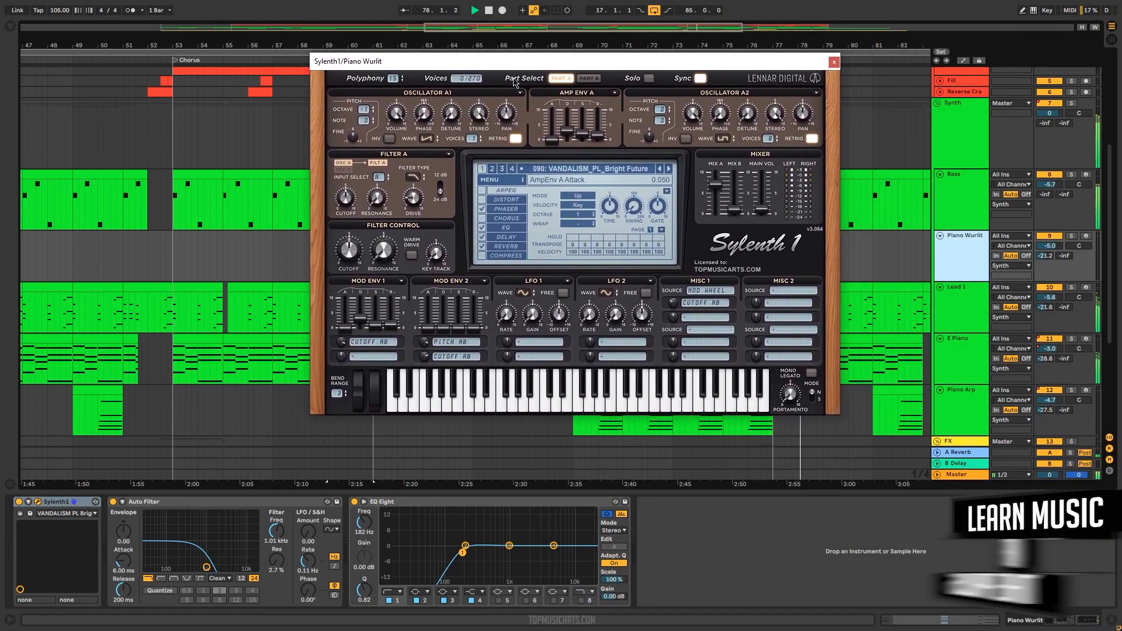
click(832, 61)
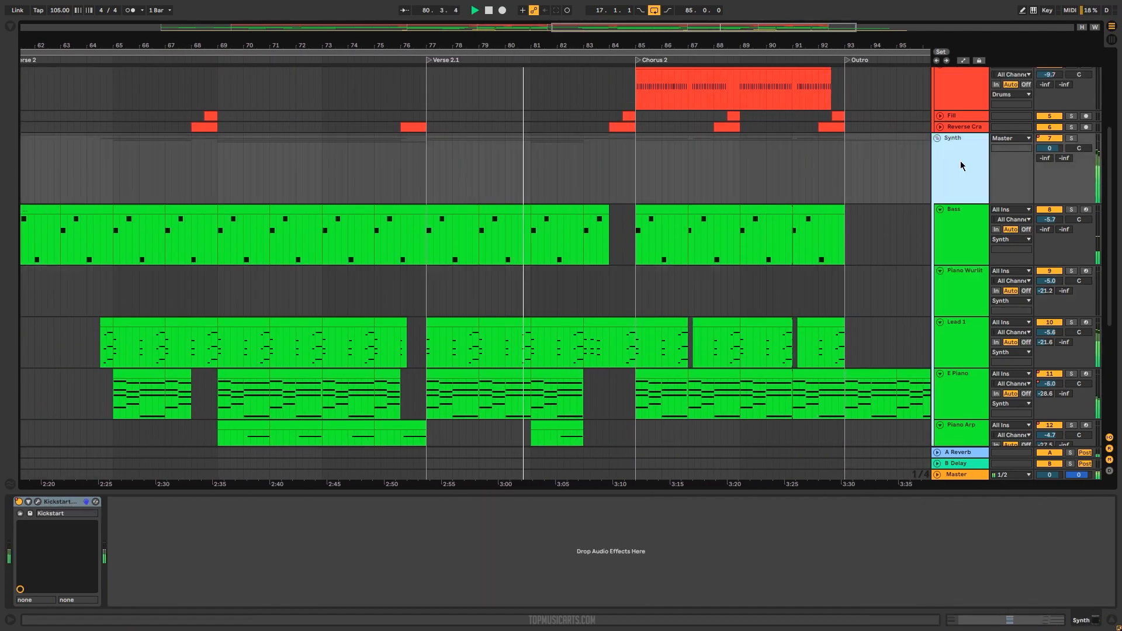
scroll(up, 3)
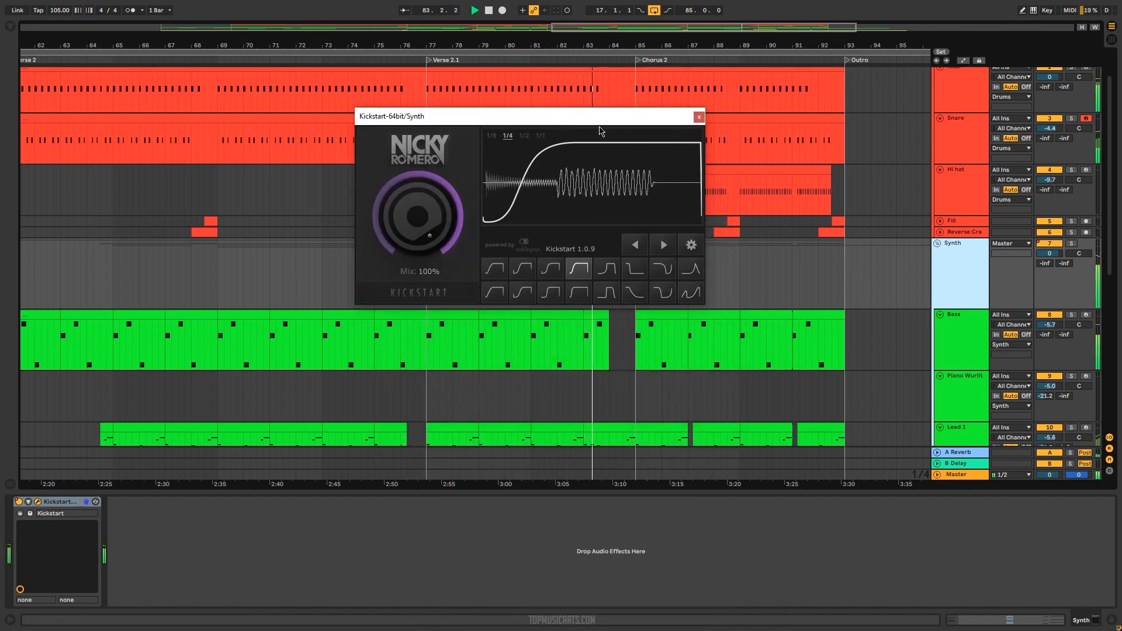
click(697, 116)
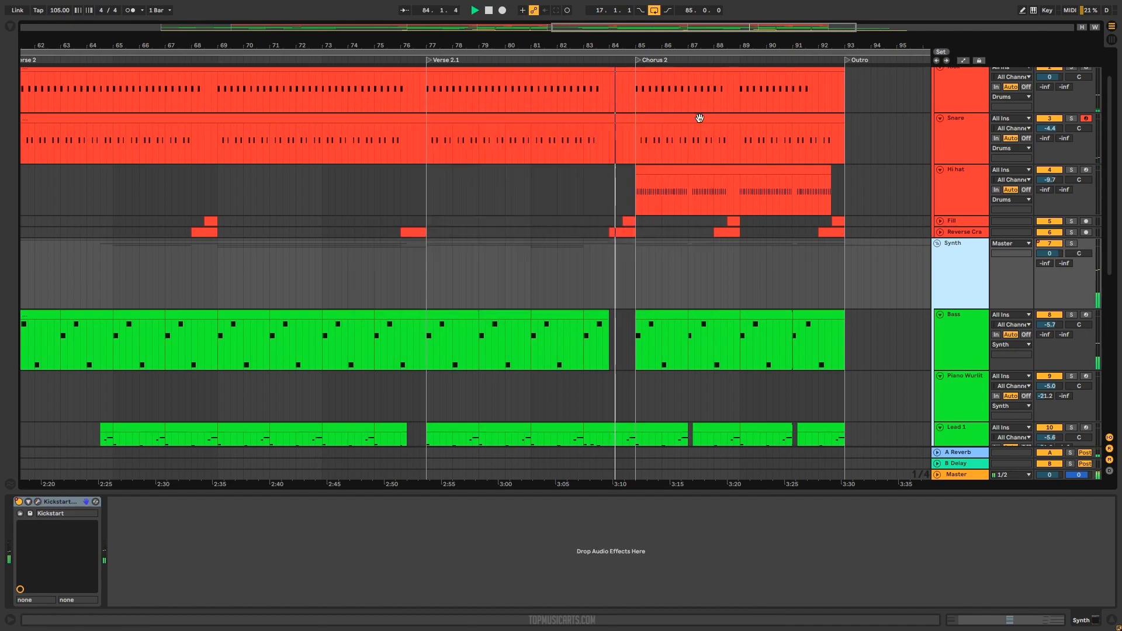